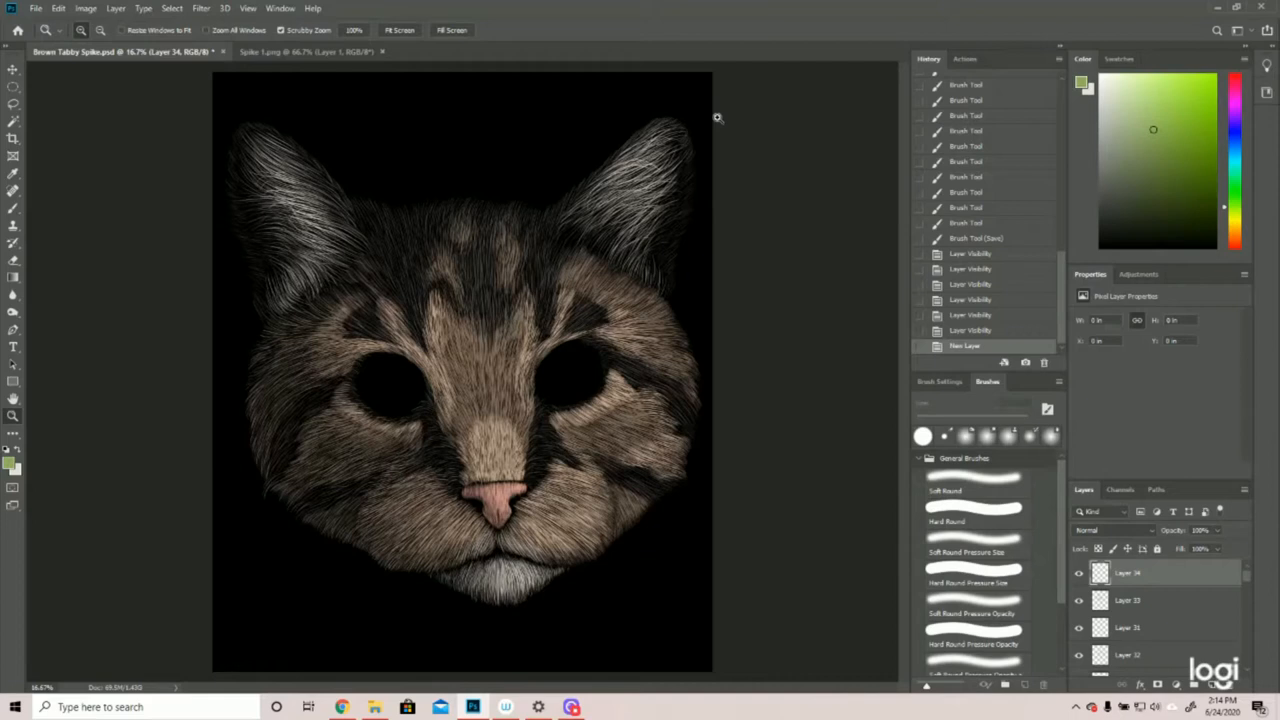
pyautogui.moveTo(490, 429)
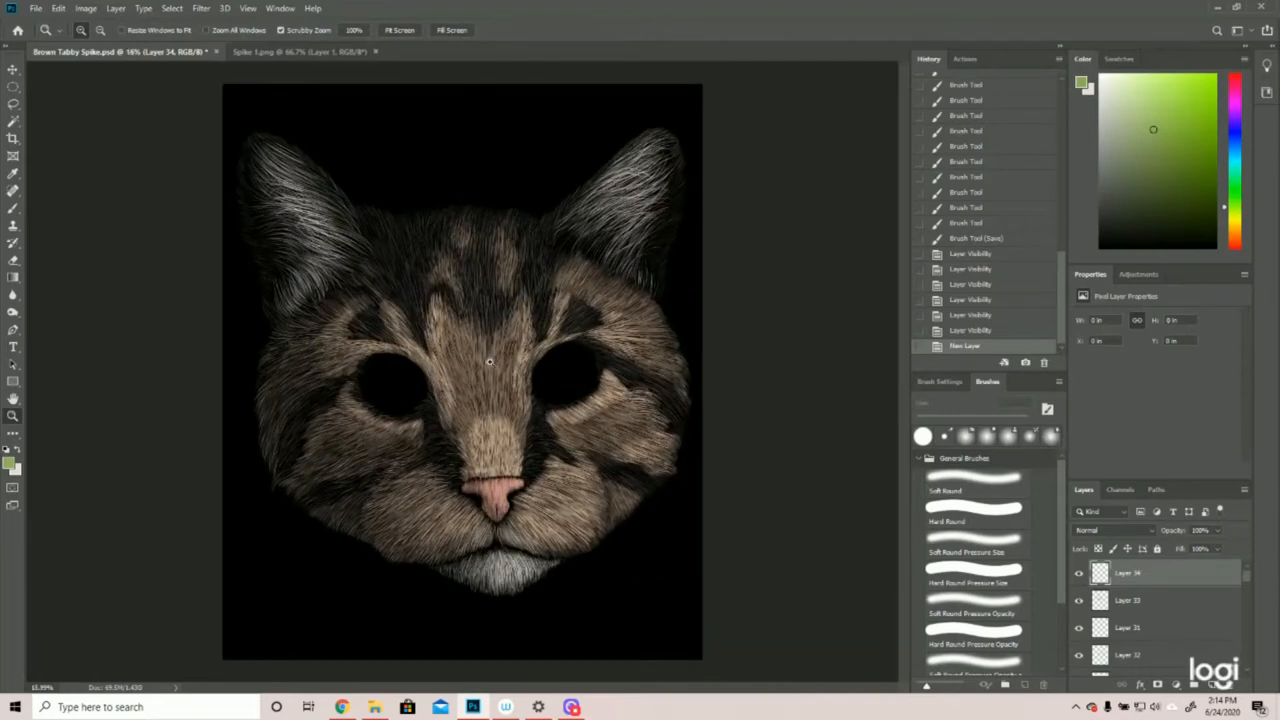
pyautogui.moveTo(606, 477)
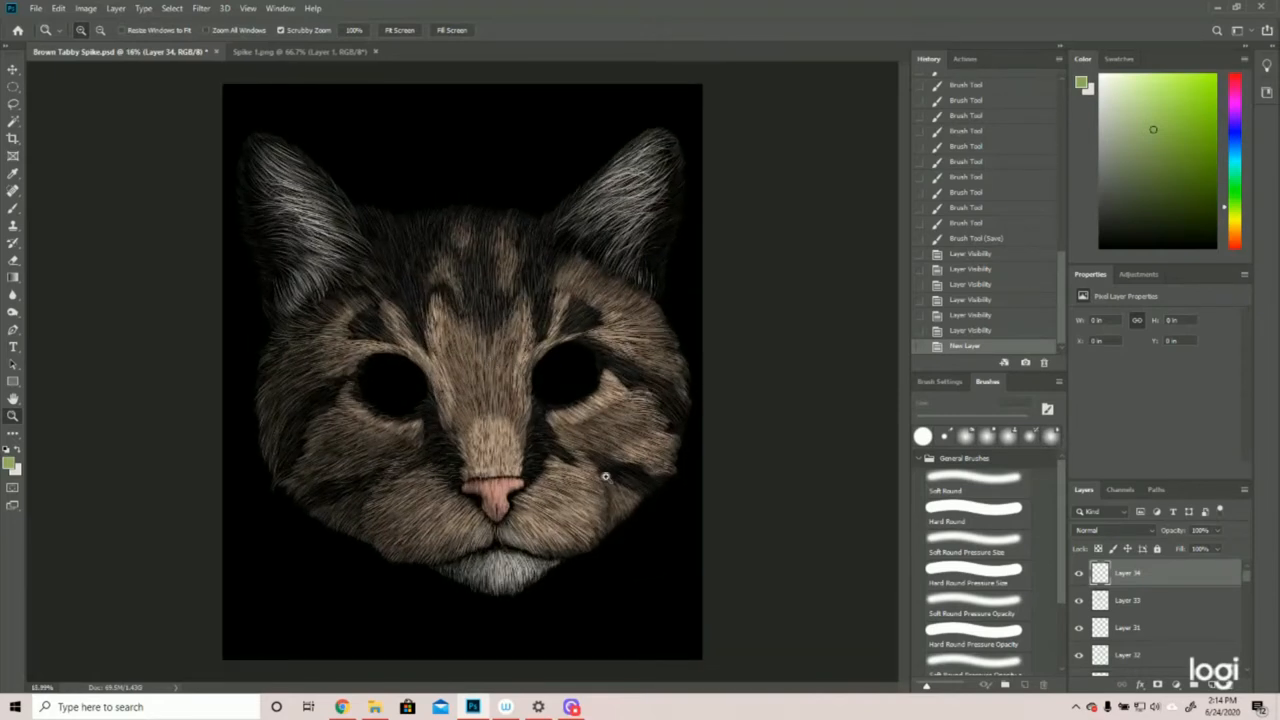
pyautogui.moveTo(553, 468)
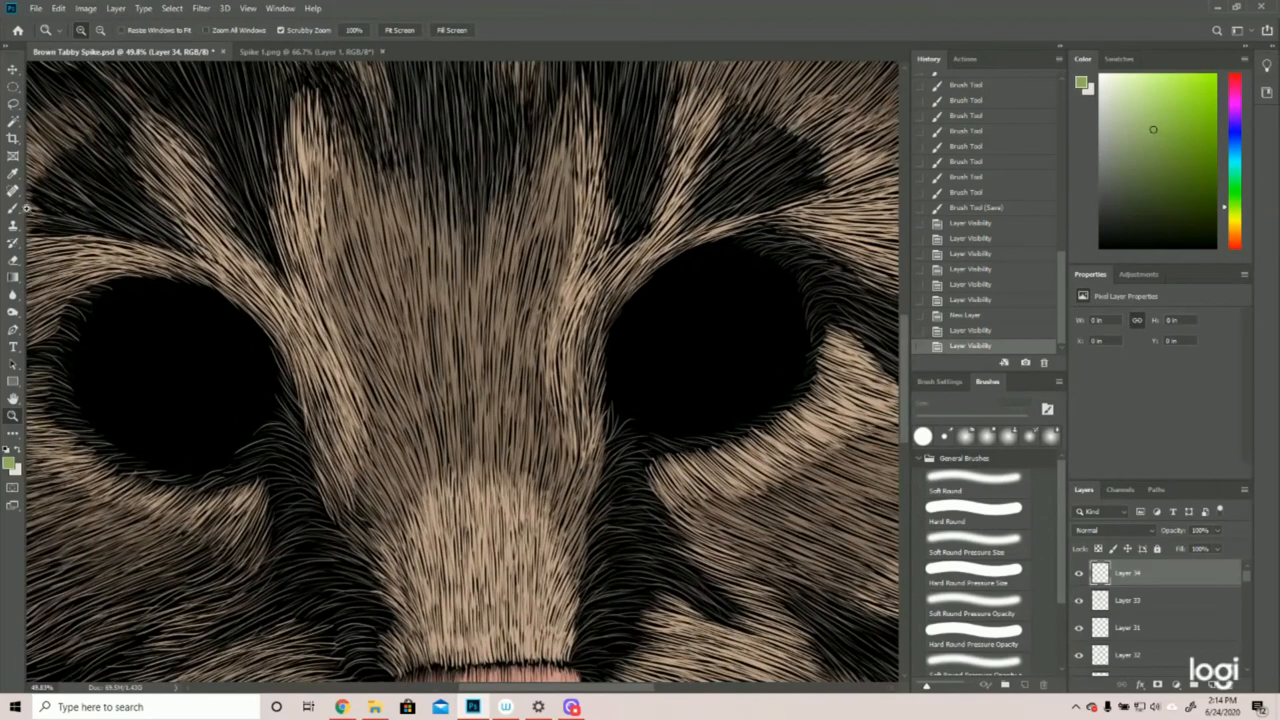
# - Choose the Hard Round Pressure Size brush for painting the right eye's green iris
pyautogui.click(970, 582)
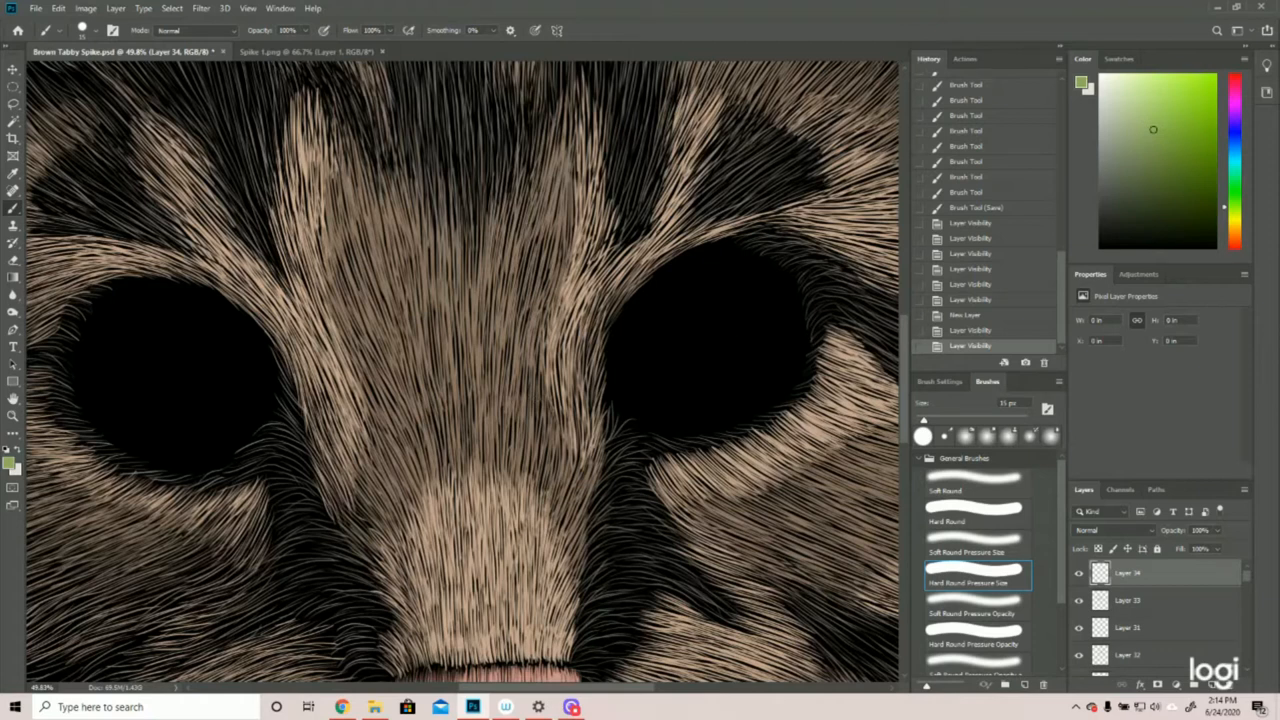
pyautogui.moveTo(711, 315)
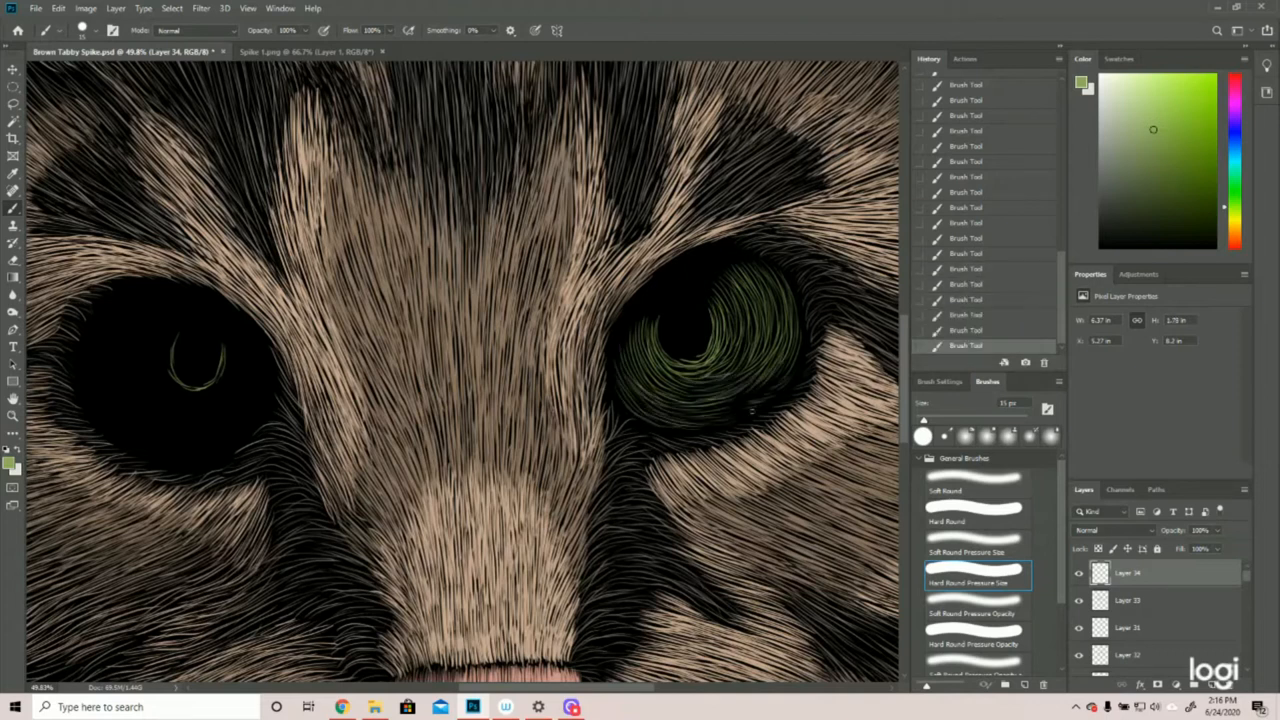
# - Paint green iris strokes into the left-hand eye
pyautogui.click(200, 370)
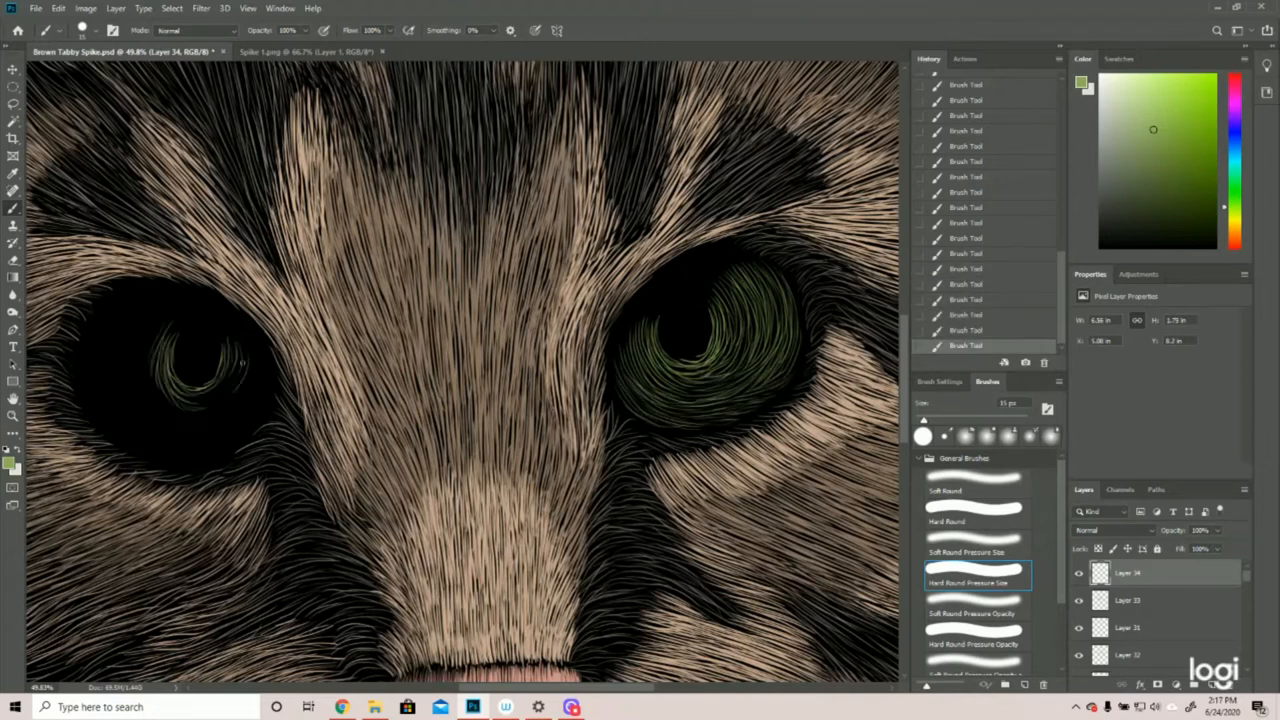
pyautogui.click(200, 370)
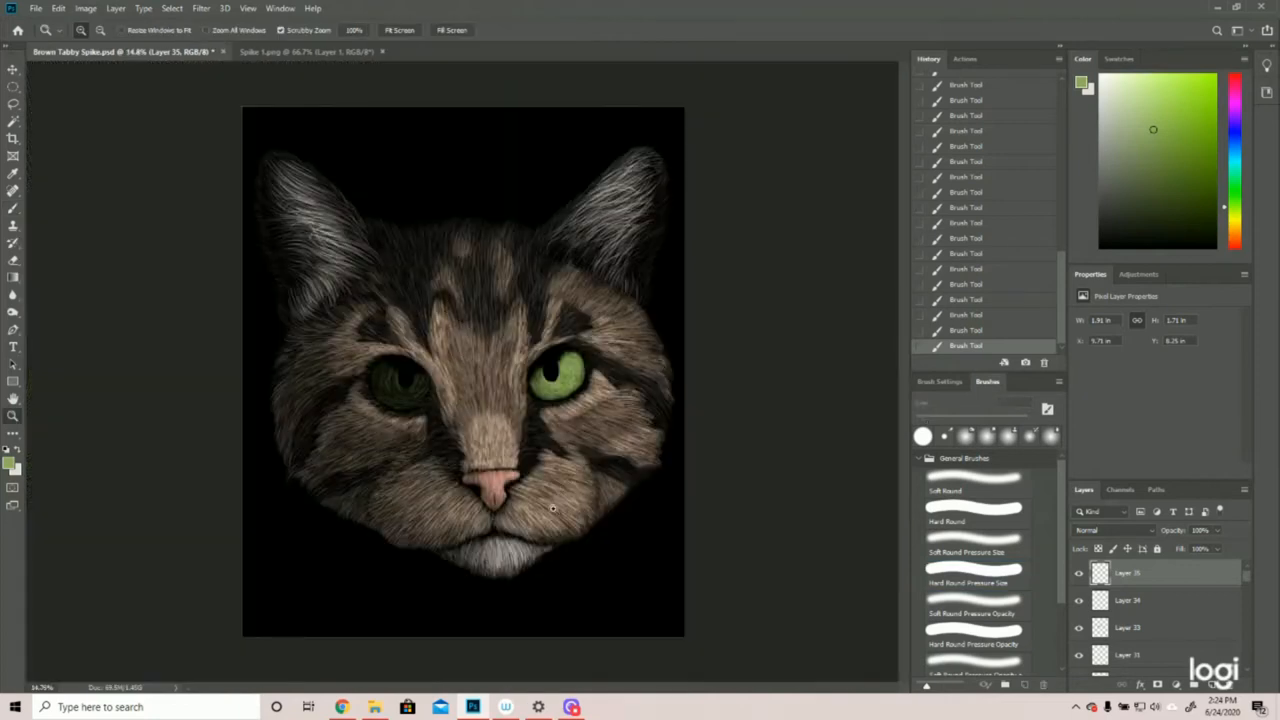
pyautogui.moveTo(567, 450)
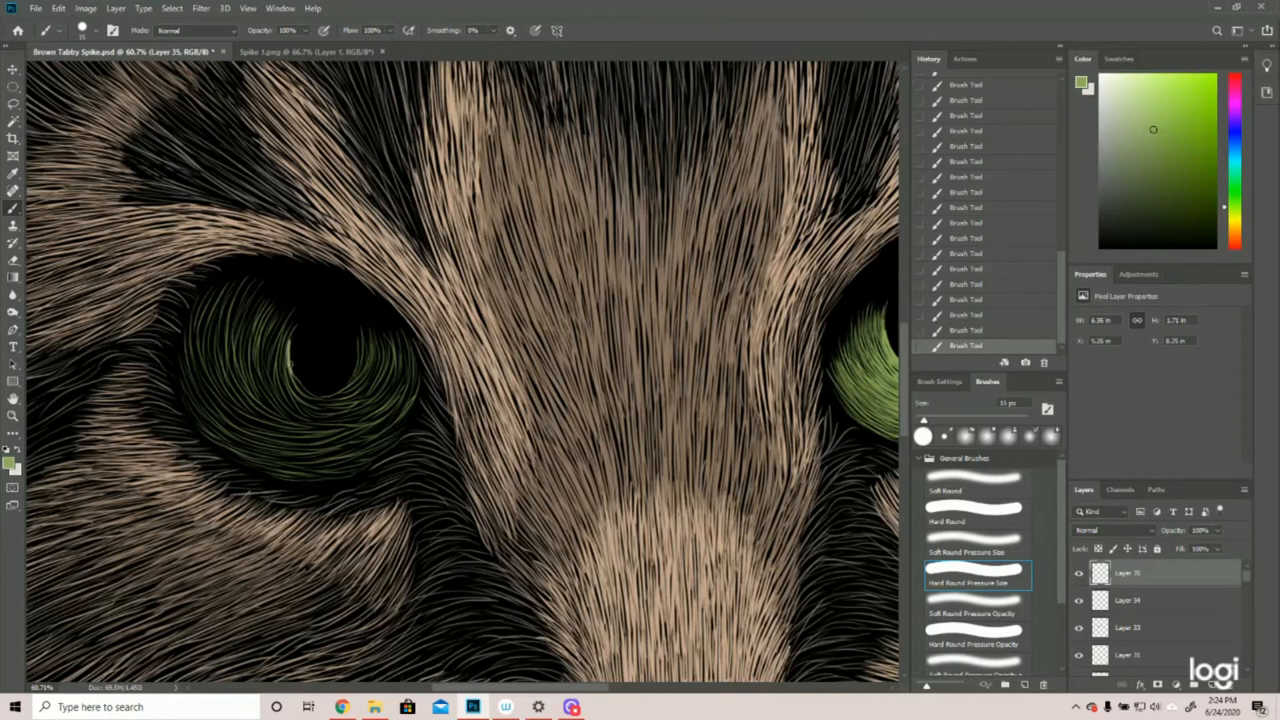
# - Paint brighter green strokes over the left iris to match the right eye
pyautogui.click(300, 385)
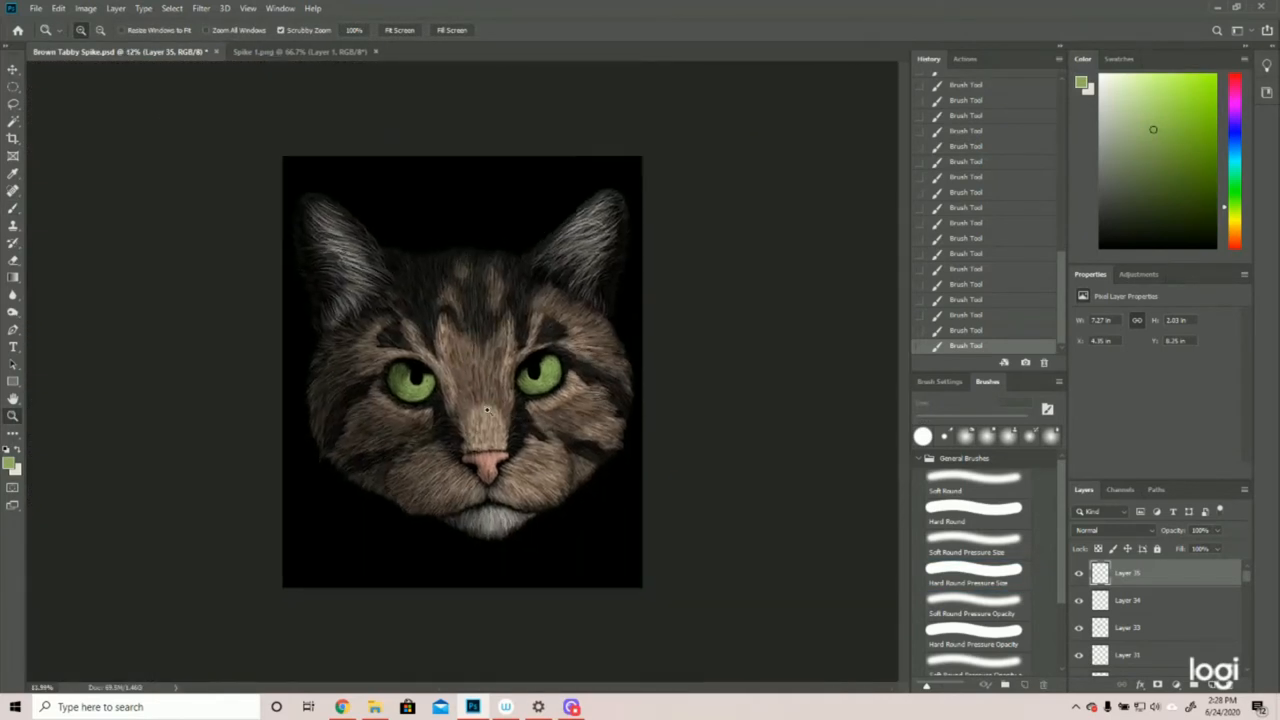
# - Use a File menu command, then touch up both irises with denser green strokes
pyautogui.click(36, 8)
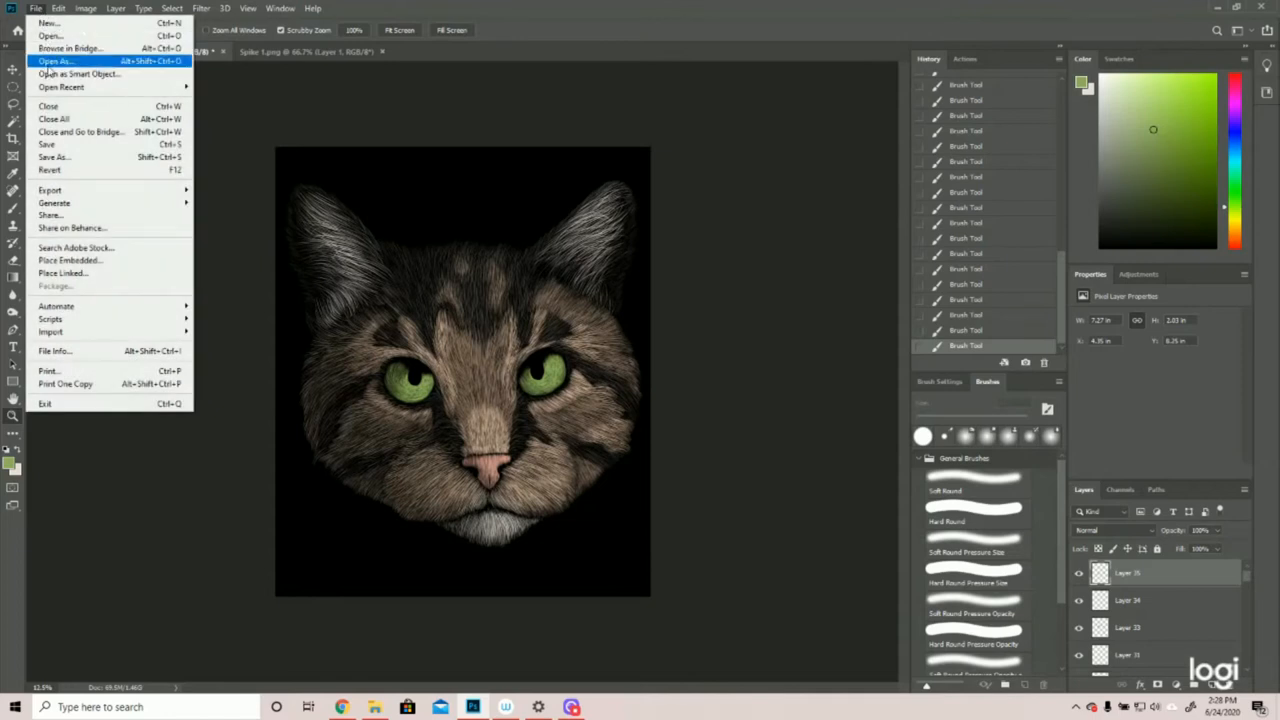
pyautogui.click(46, 144)
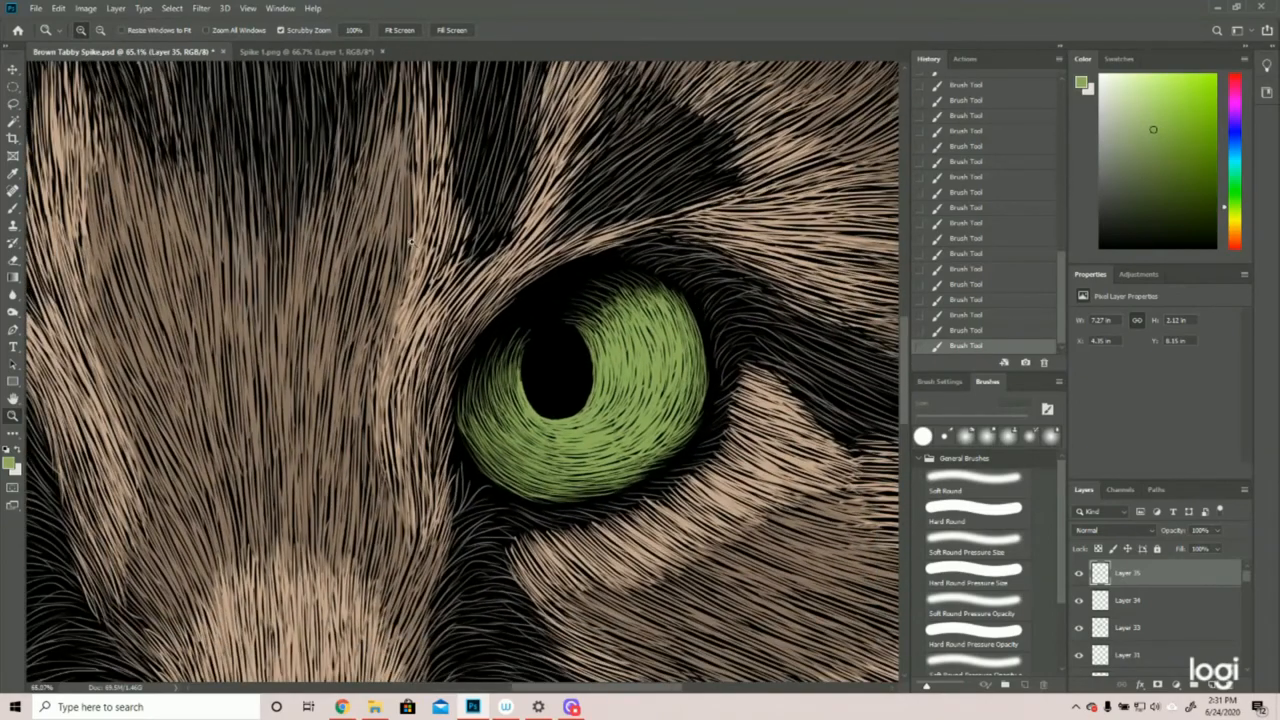
pyautogui.click(974, 582)
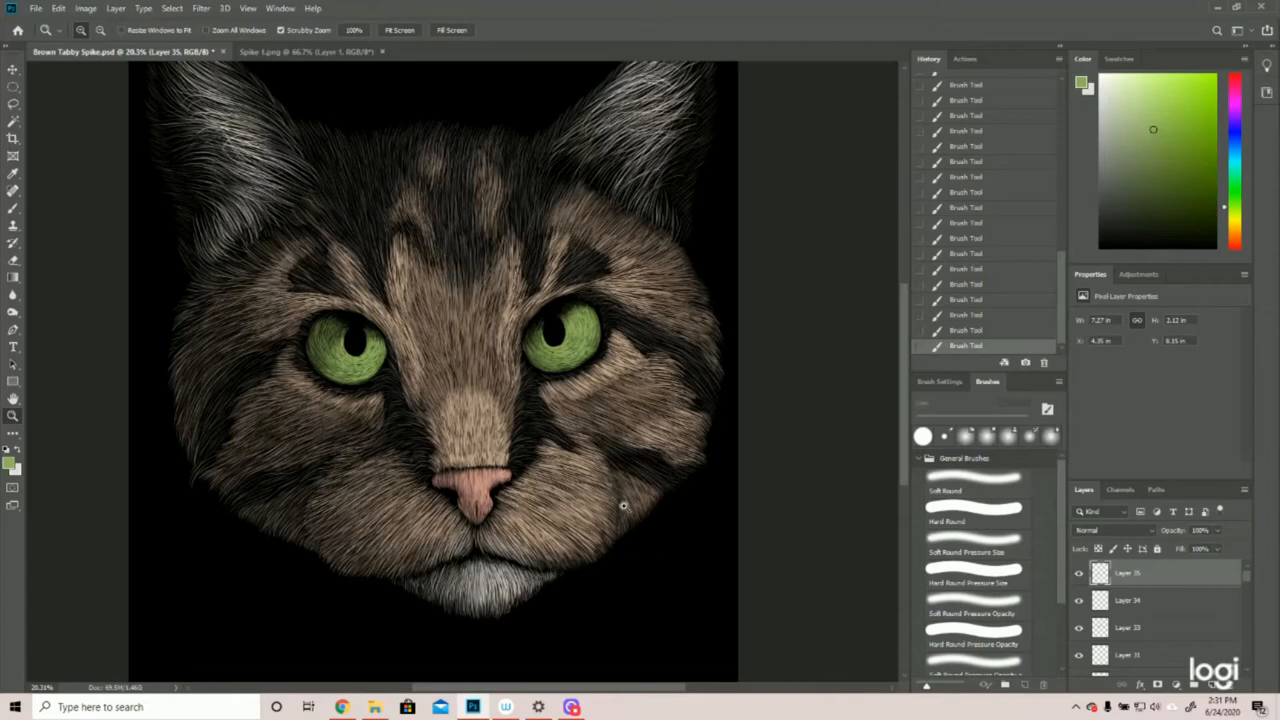
pyautogui.moveTo(629, 476)
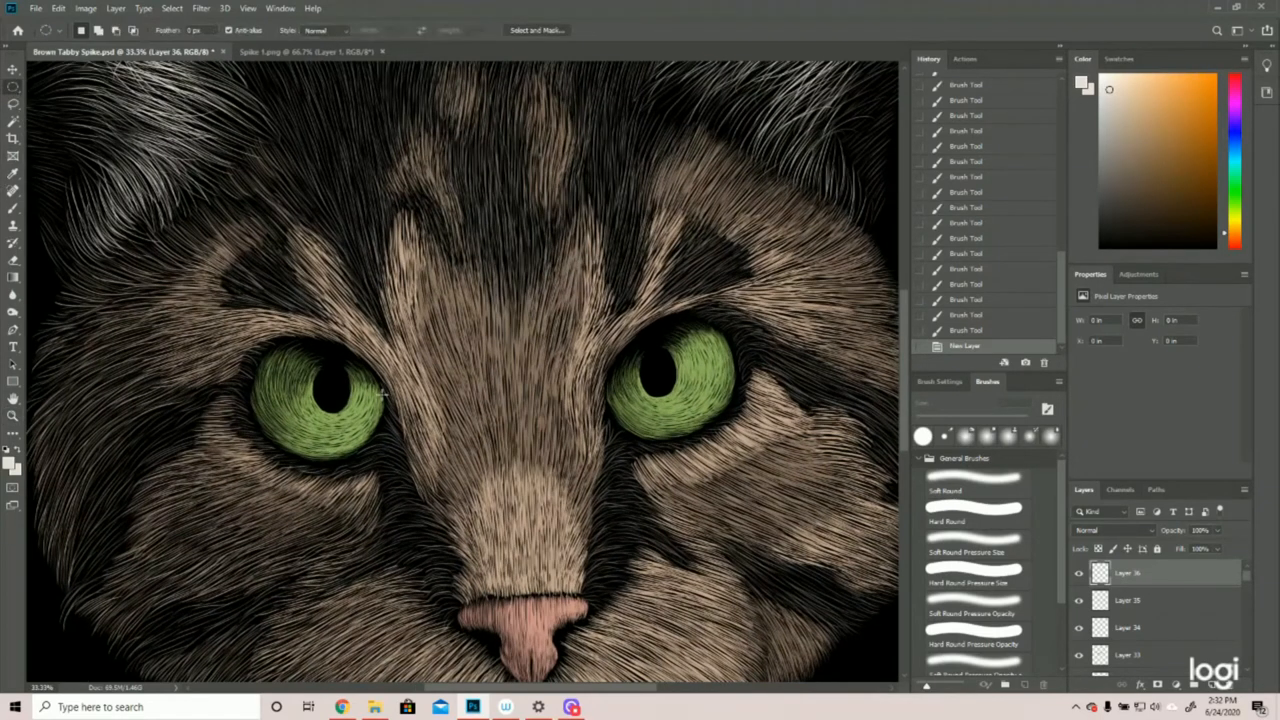
pyautogui.moveTo(337, 394)
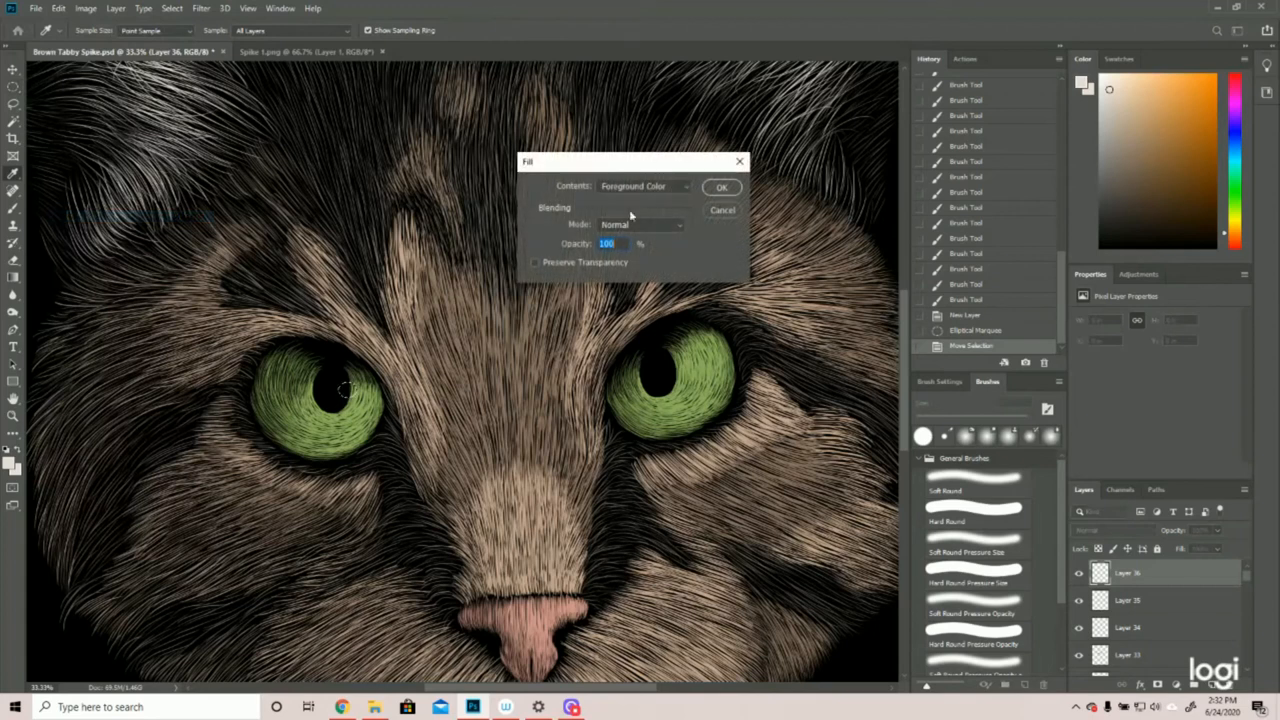
# - Fill the oval pupil selections with white to make catchlights
pyautogui.click(721, 187)
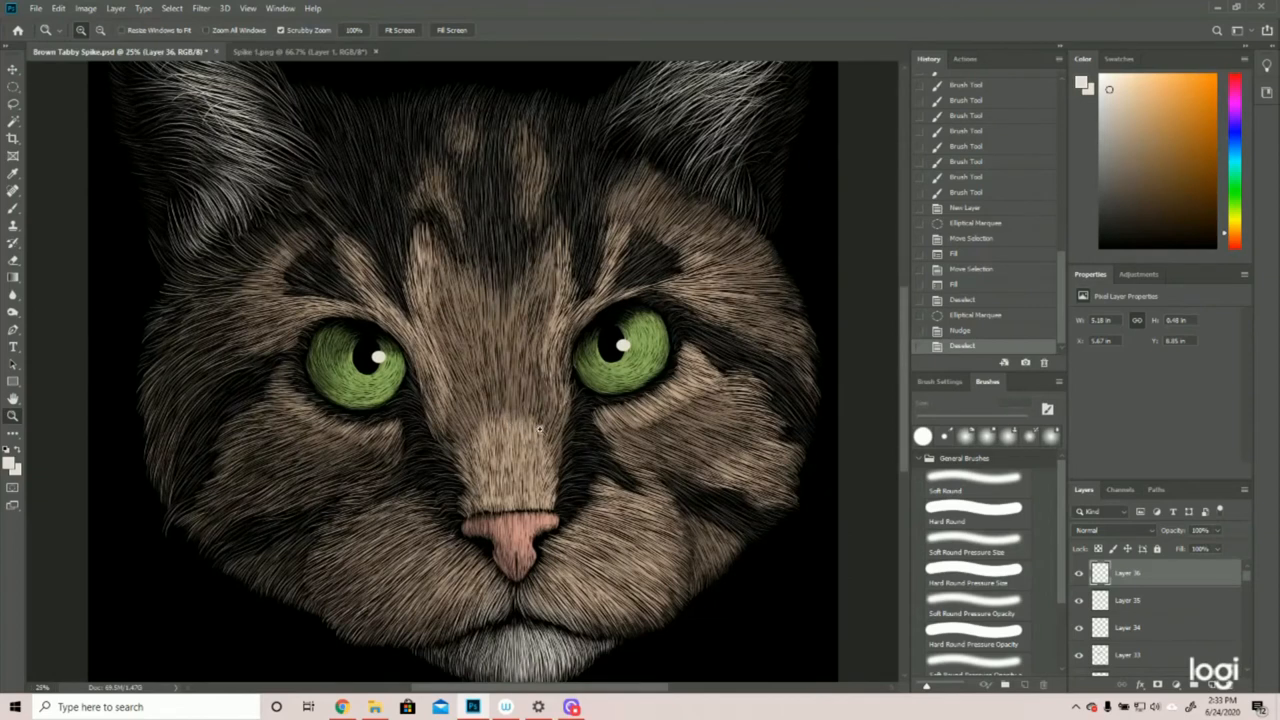
pyautogui.moveTo(575, 430)
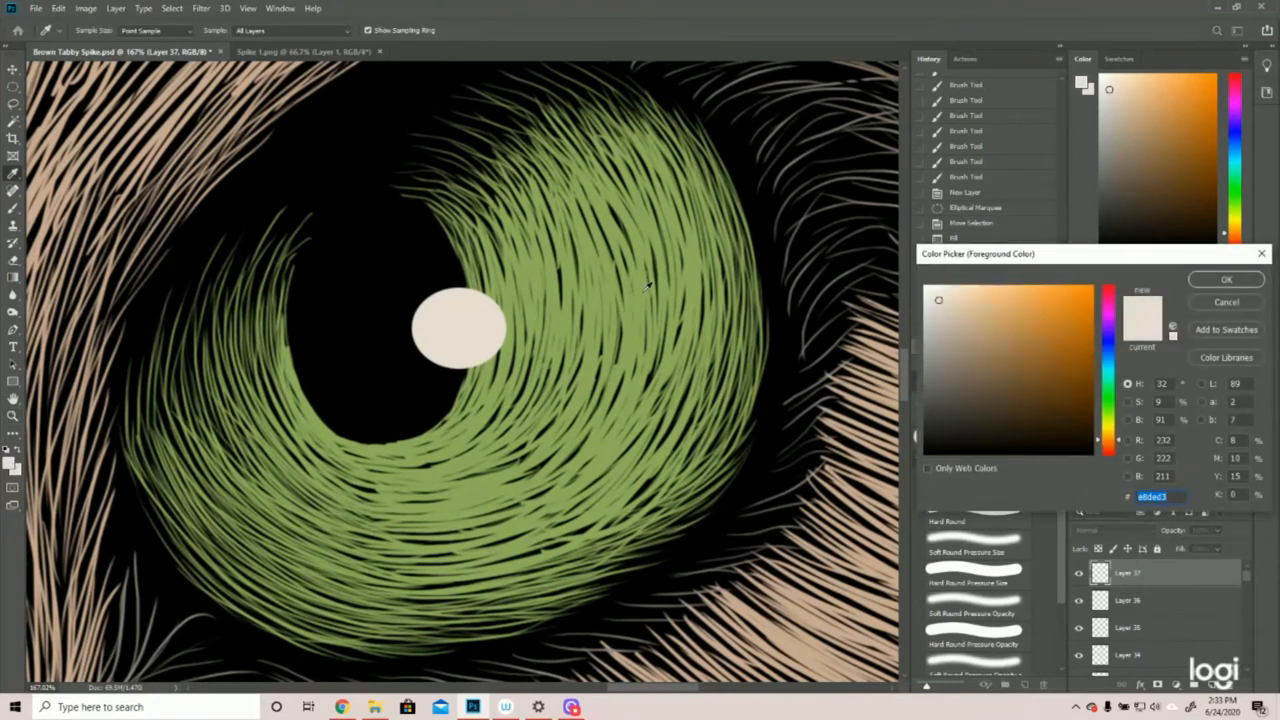
# - Pick a yellow-olive foreground colour in the Color Picker and confirm it
pyautogui.click(1108, 425)
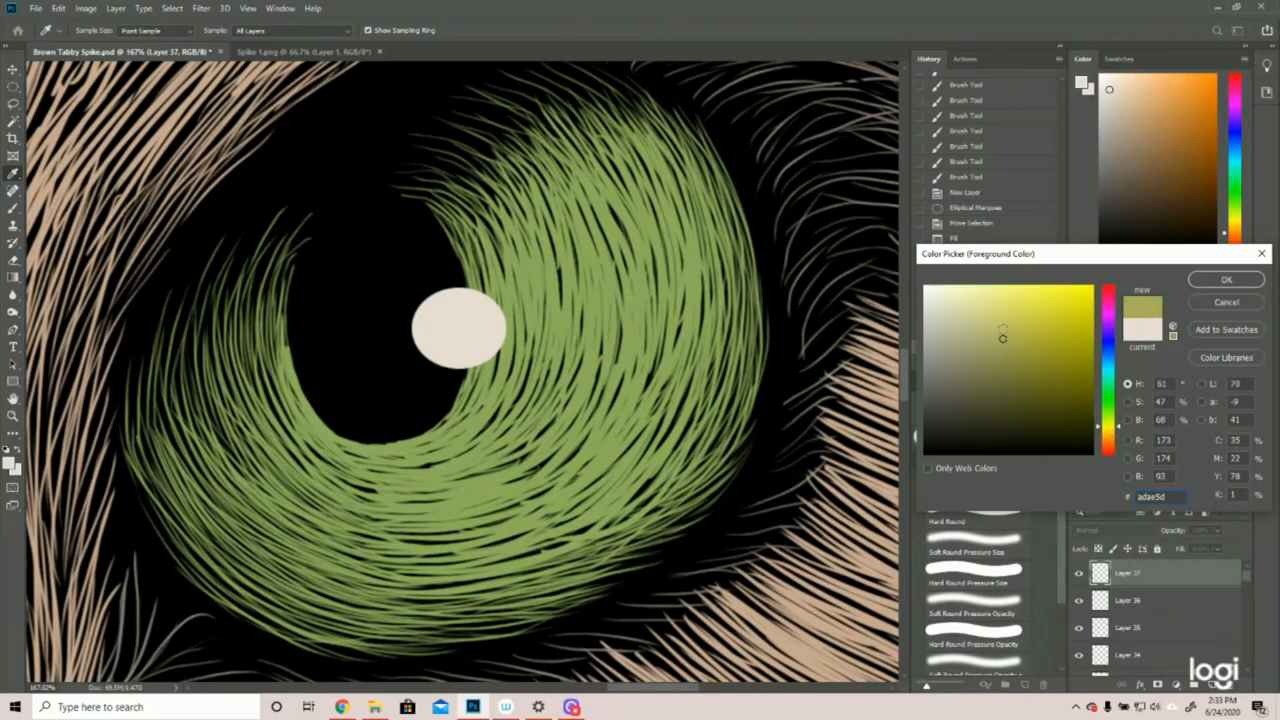
pyautogui.click(1226, 279)
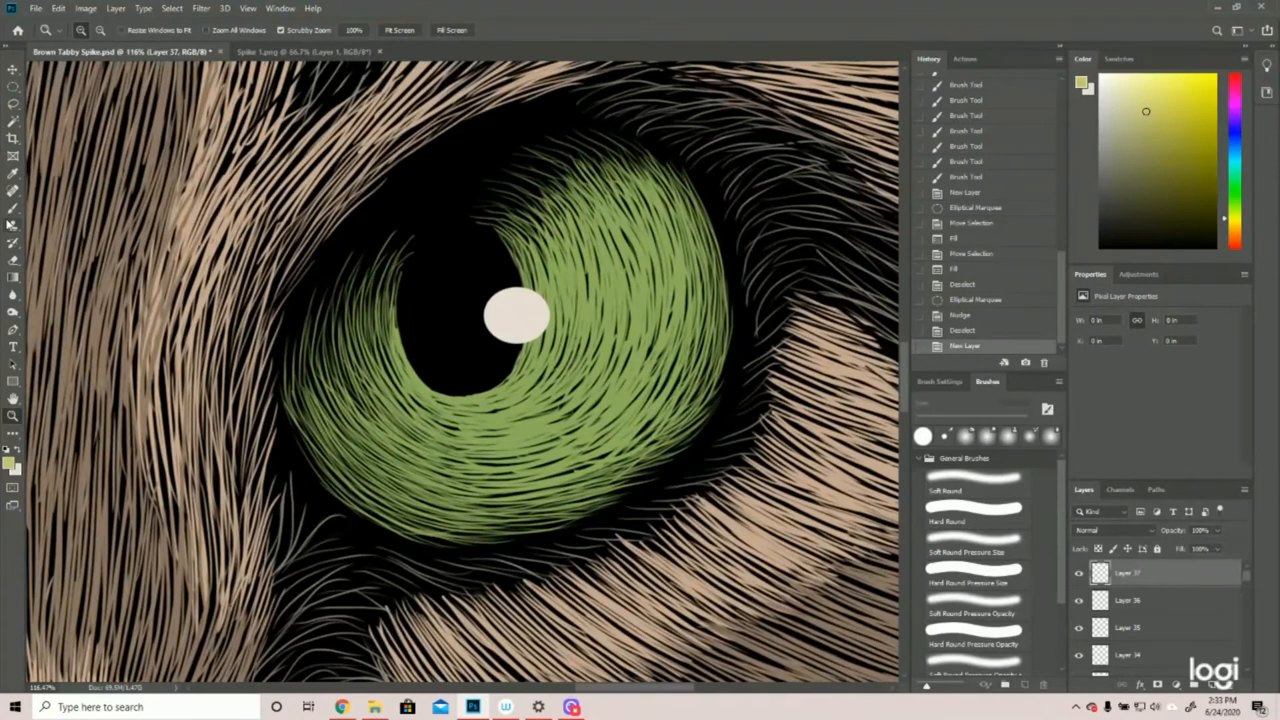
# - Select the Brush Tool to paint yellow light strokes on the irises
pyautogui.click(13, 190)
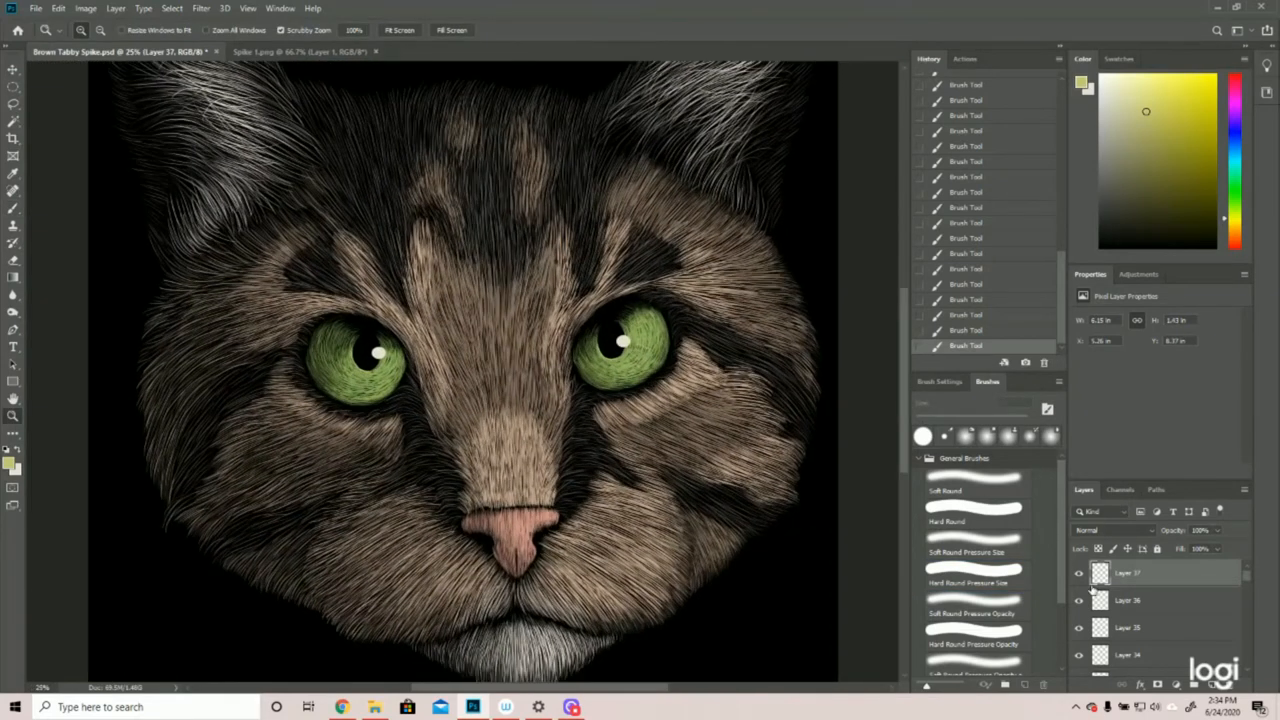
# - Paint more yellow highlight strokes and choose the Hard Round Pressure Size brush
pyautogui.click(1078, 573)
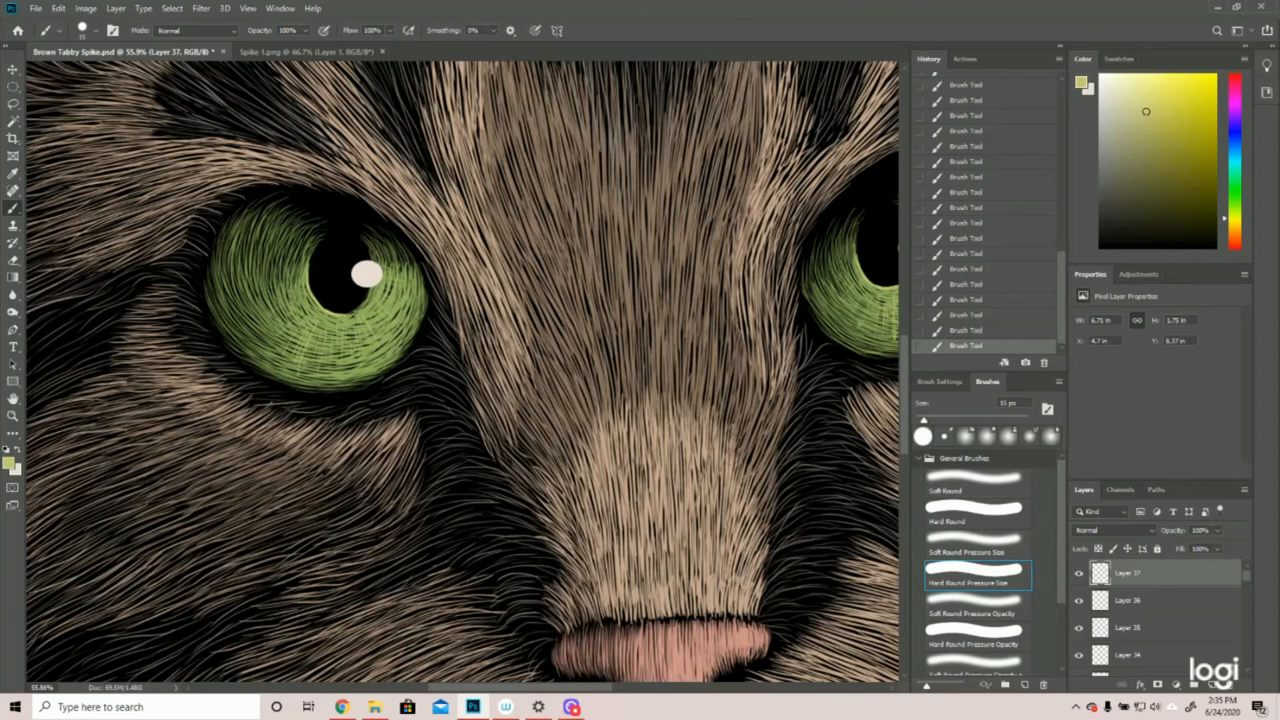
pyautogui.click(965, 330)
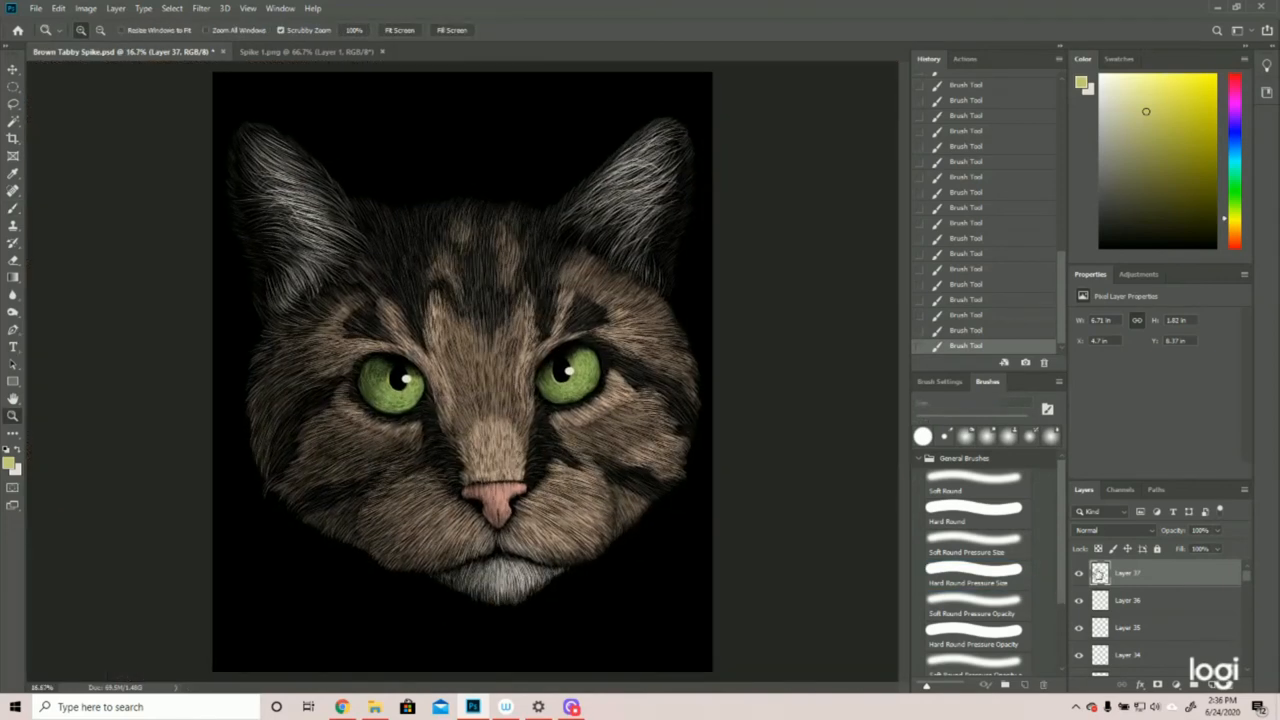
pyautogui.click(1078, 573)
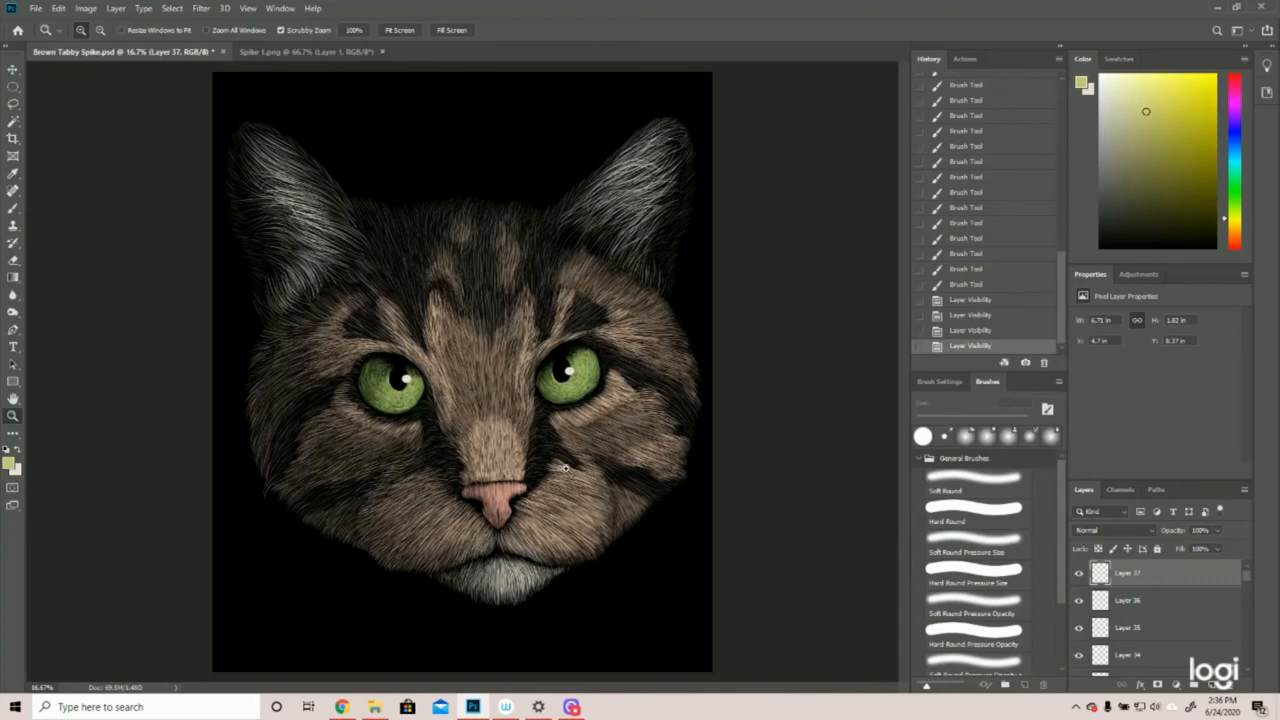
pyautogui.moveTo(910, 469)
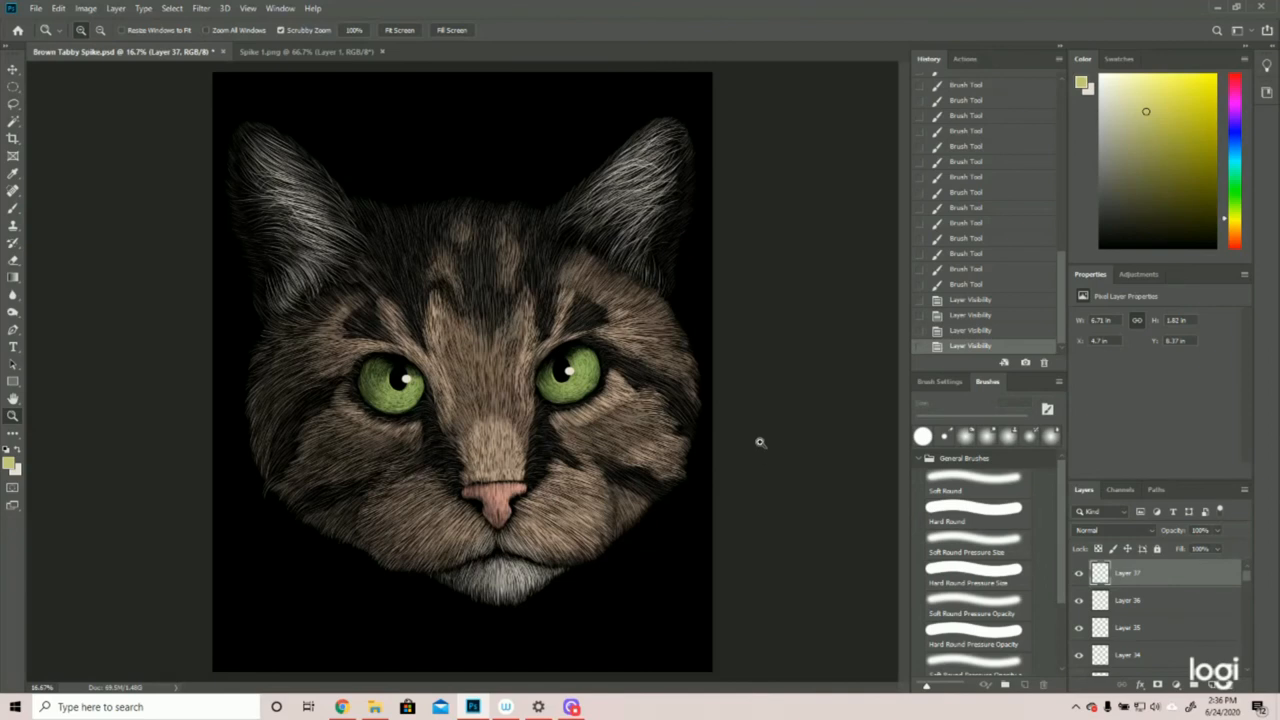
pyautogui.moveTo(880, 418)
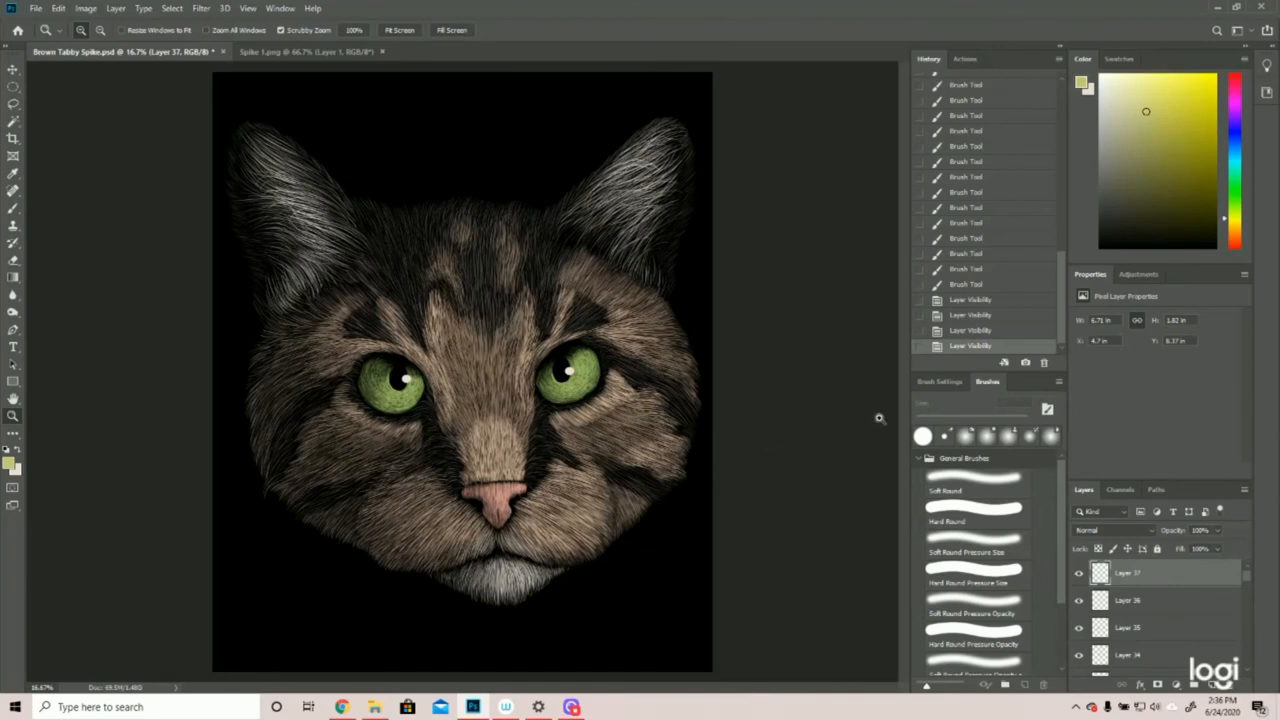
pyautogui.moveTo(266, 268)
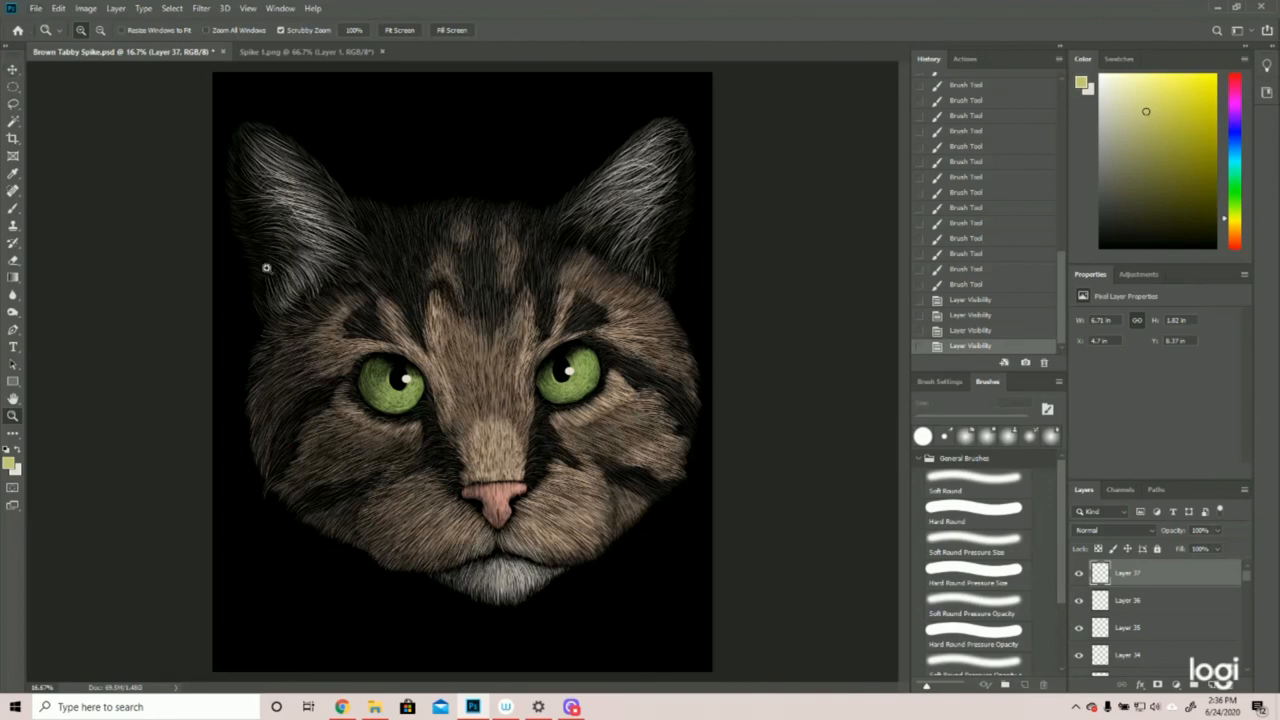